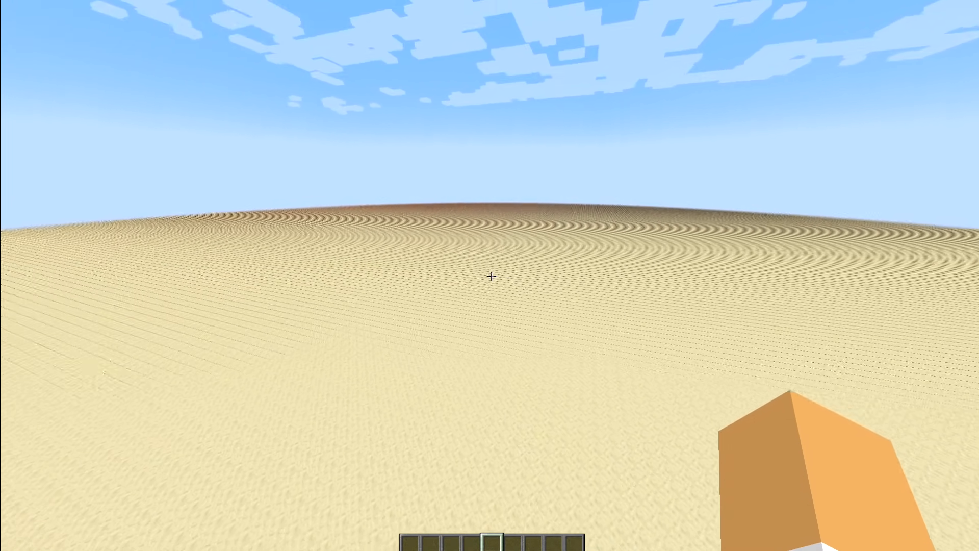
{"action": "mouse_move", "coordinate": [489, 275]}
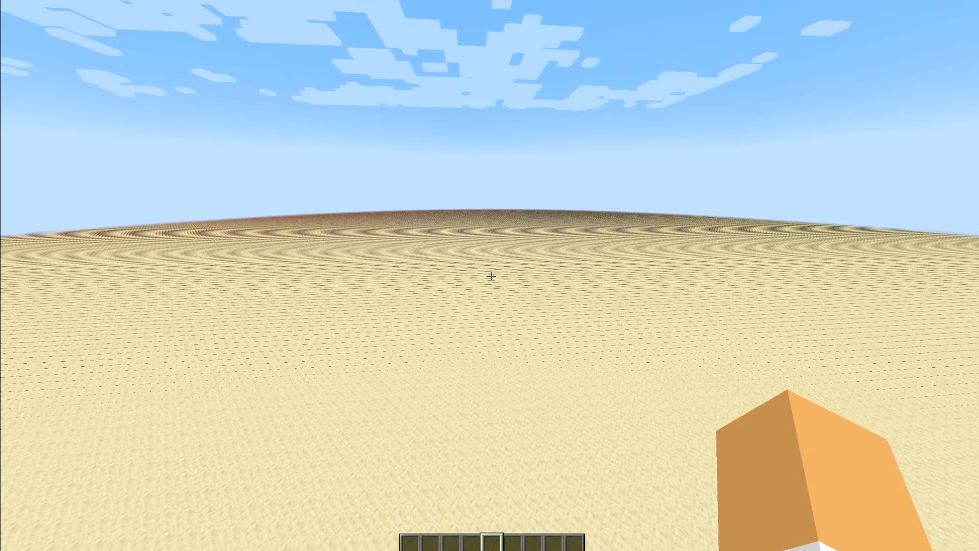
Leave the Minecraft desert world to search Windows for NVIDIA Control Panel
{"action": "key", "text": "Escape"}
{"action": "type", "text": "nvidia"}
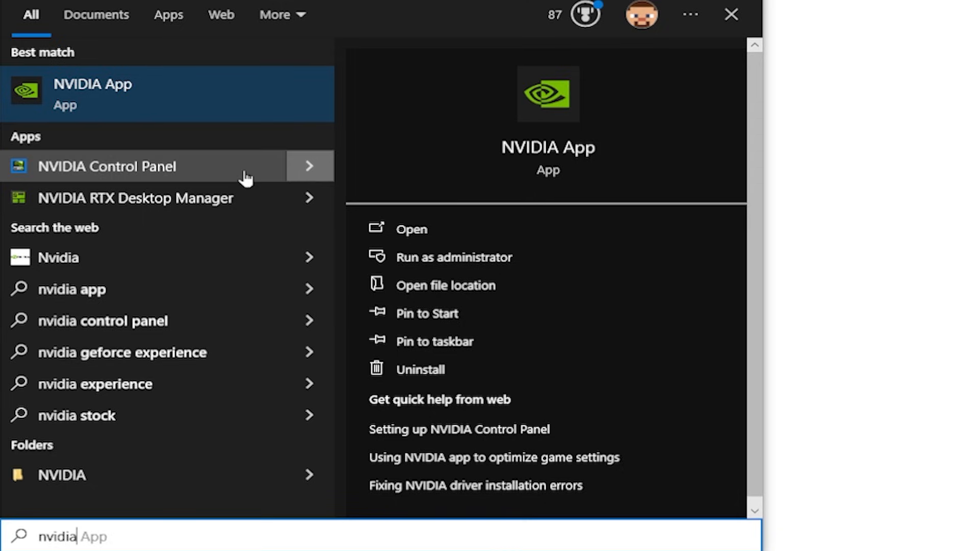
{"action": "mouse_move", "coordinate": [173, 174]}
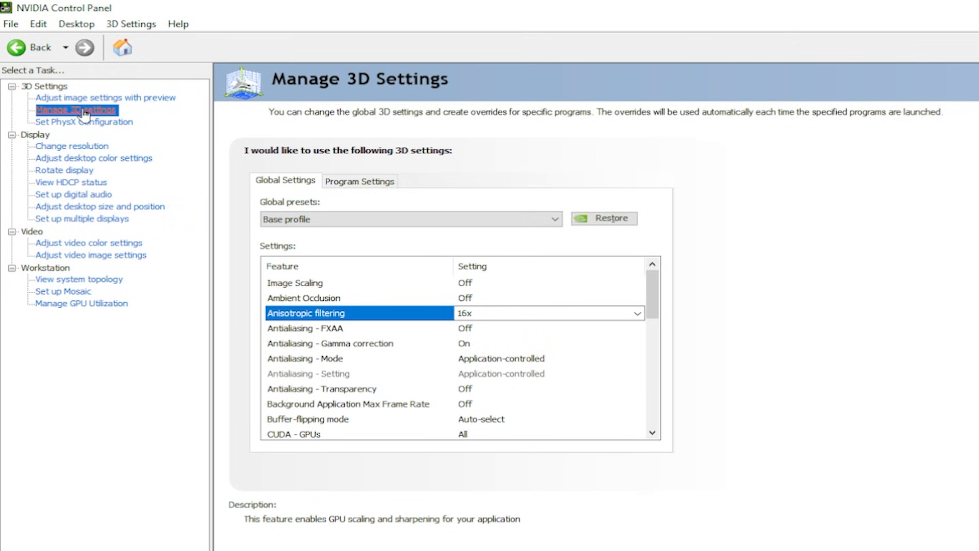
{"action": "mouse_move", "coordinate": [630, 355]}
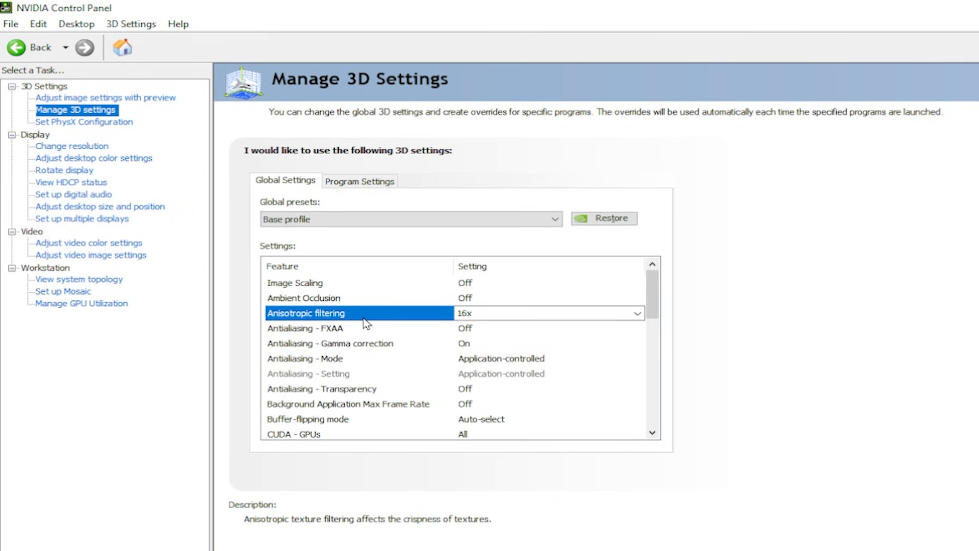
Set global Anisotropic filtering to Application-controlled instead of 16x and apply it
{"action": "left_click", "coordinate": [636, 313]}
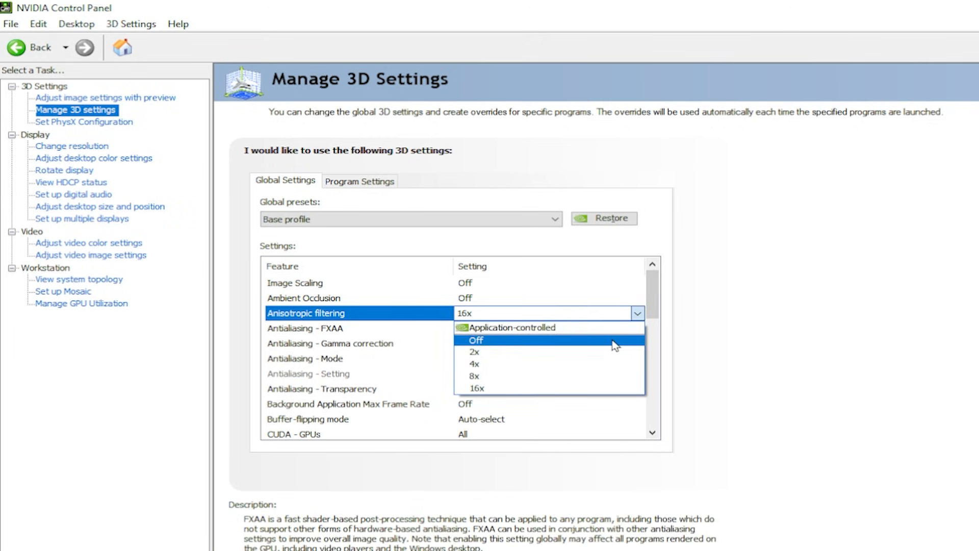
{"action": "left_click", "coordinate": [477, 387]}
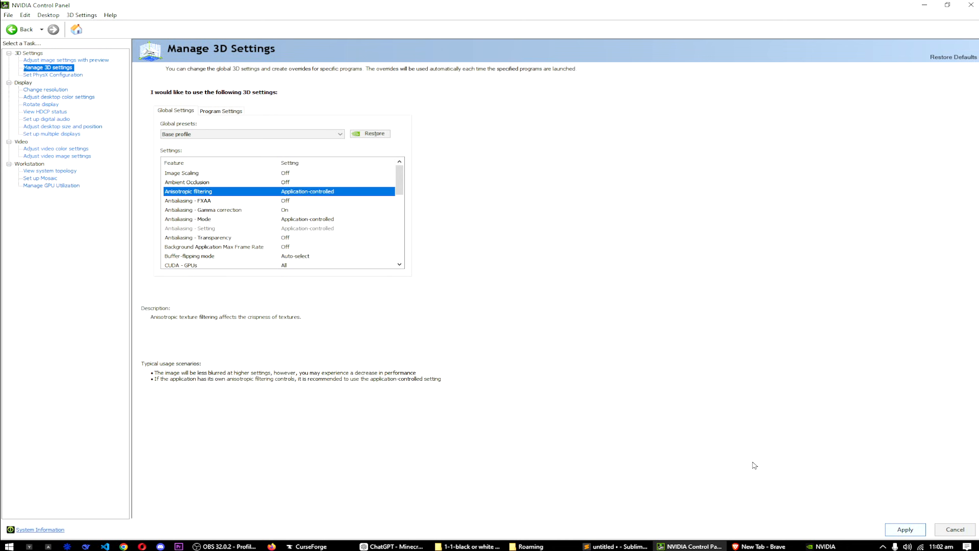
{"action": "left_click", "coordinate": [336, 190]}
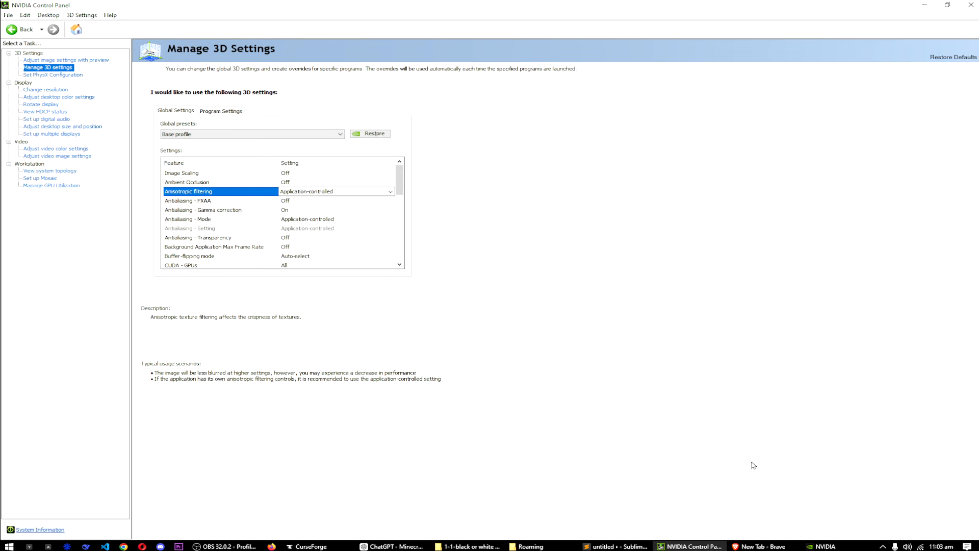
{"action": "mouse_move", "coordinate": [633, 325]}
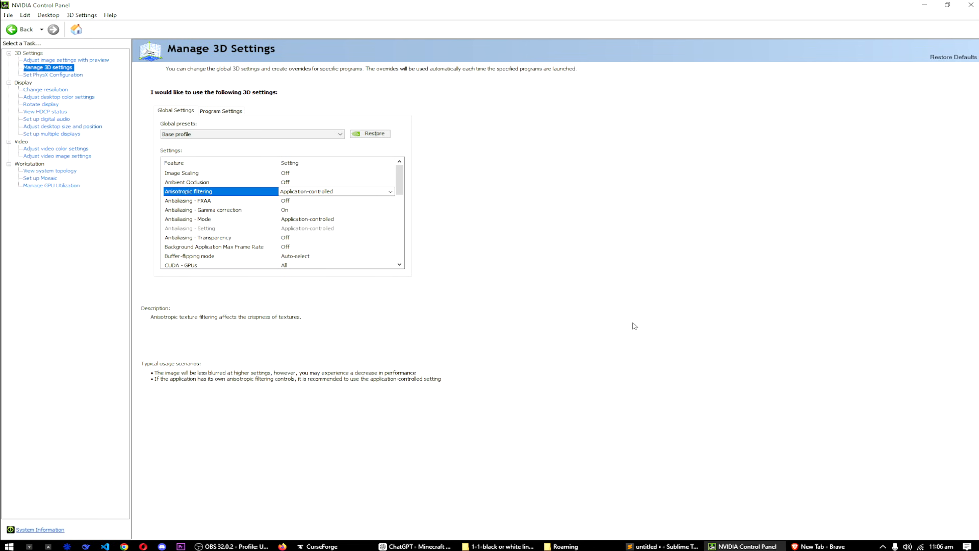
Launch the Minecraft modpack again from the CurseForge launcher
{"action": "left_click", "coordinate": [317, 545]}
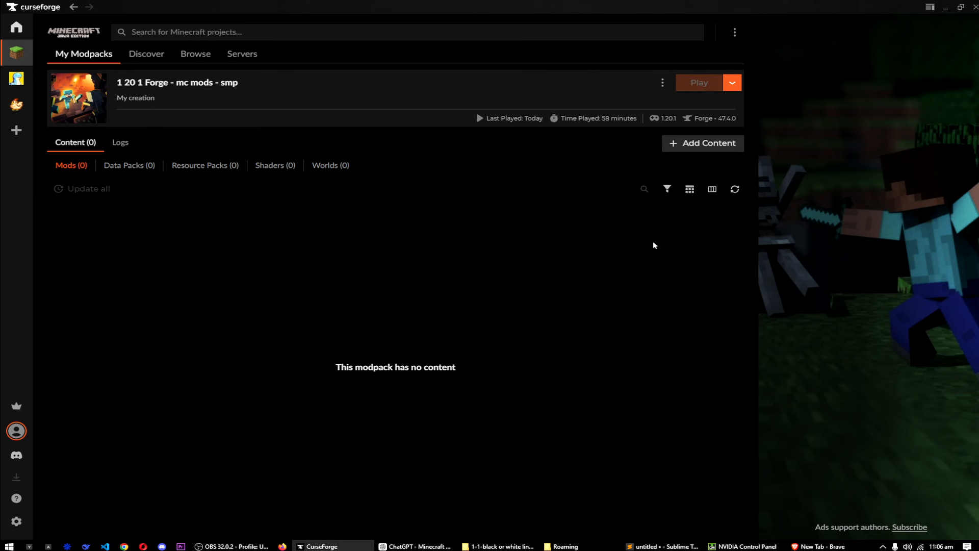
{"action": "left_click", "coordinate": [698, 82]}
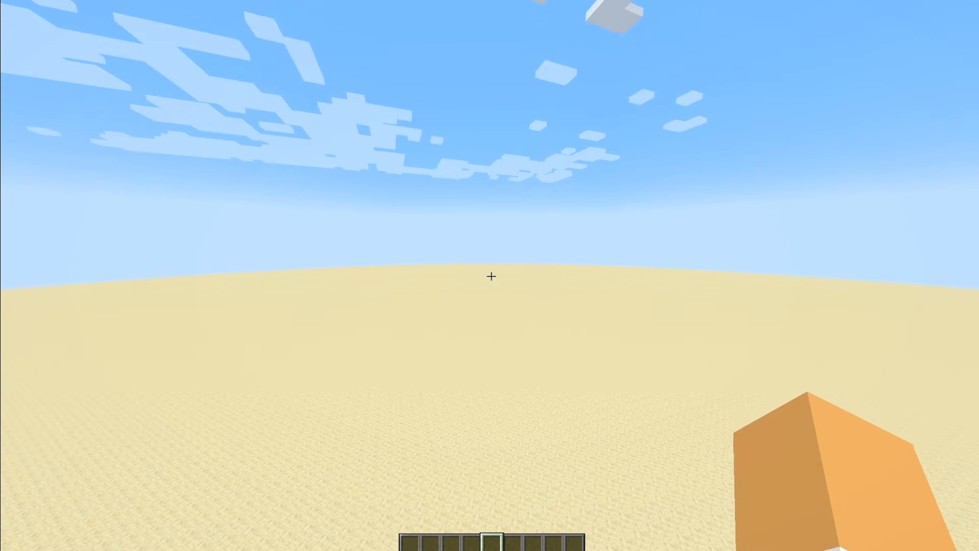
{"action": "mouse_move", "coordinate": [490, 276]}
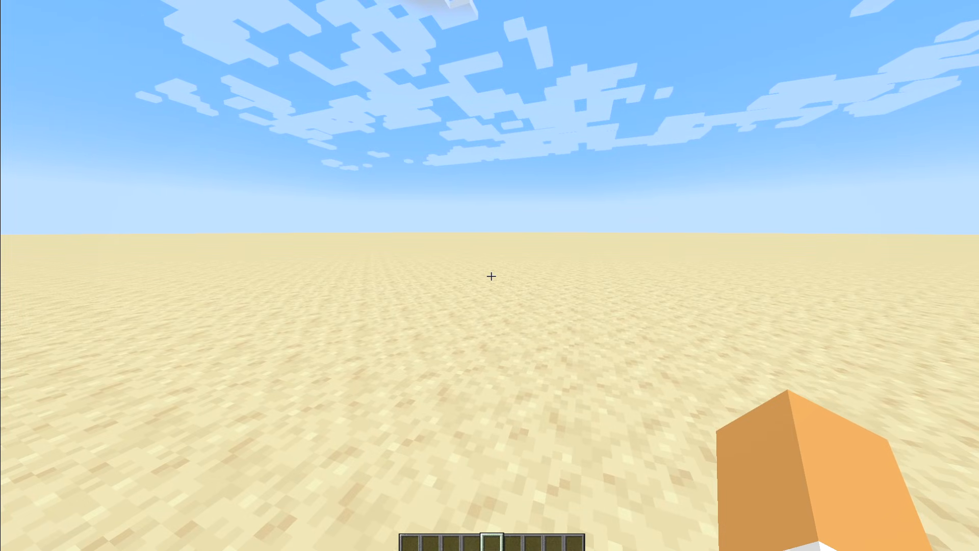
{"action": "mouse_move", "coordinate": [489, 276]}
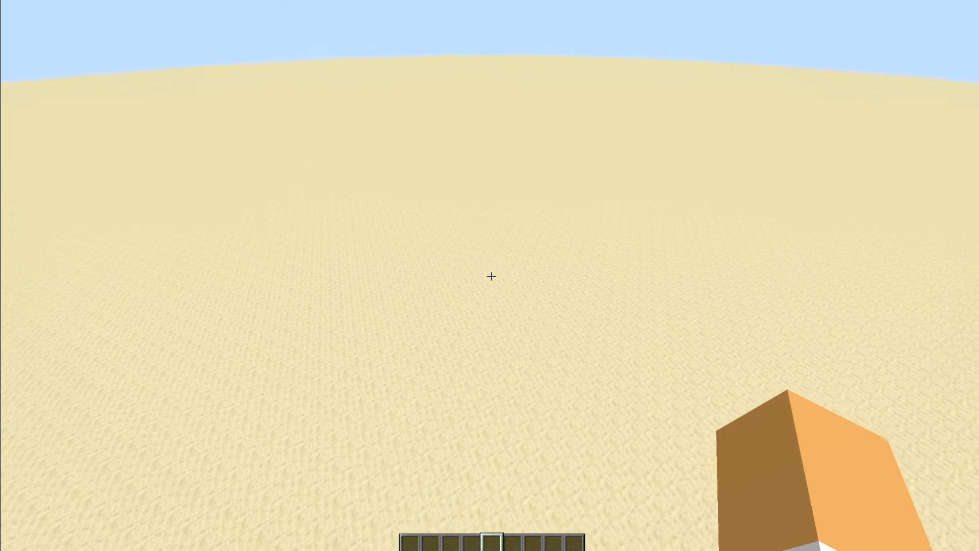
{"action": "mouse_move", "coordinate": [489, 275]}
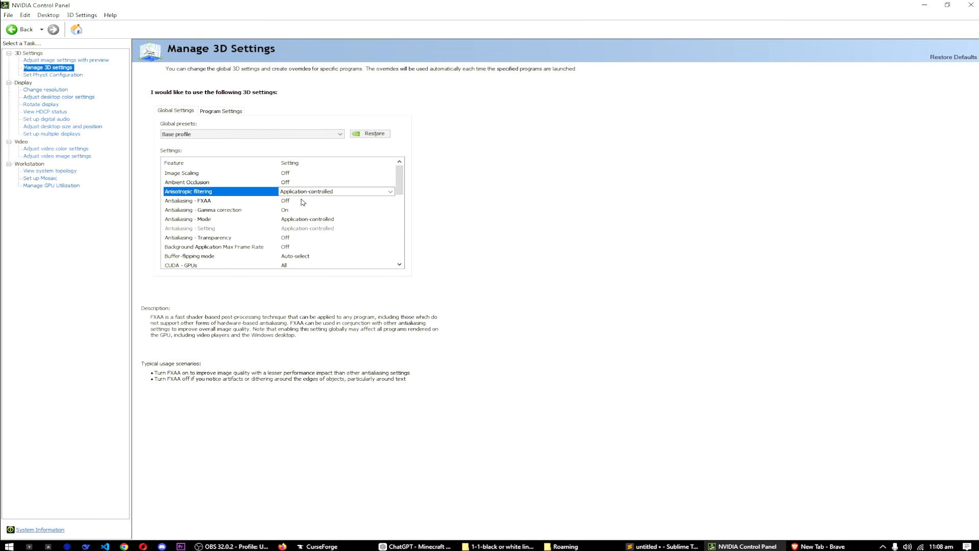
{"action": "left_click", "coordinate": [390, 190]}
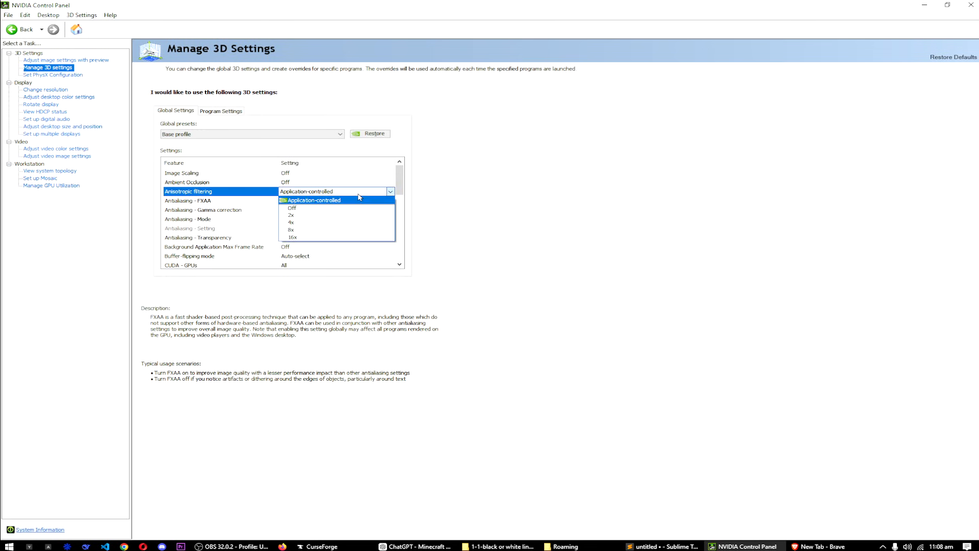
{"action": "left_click", "coordinate": [315, 200]}
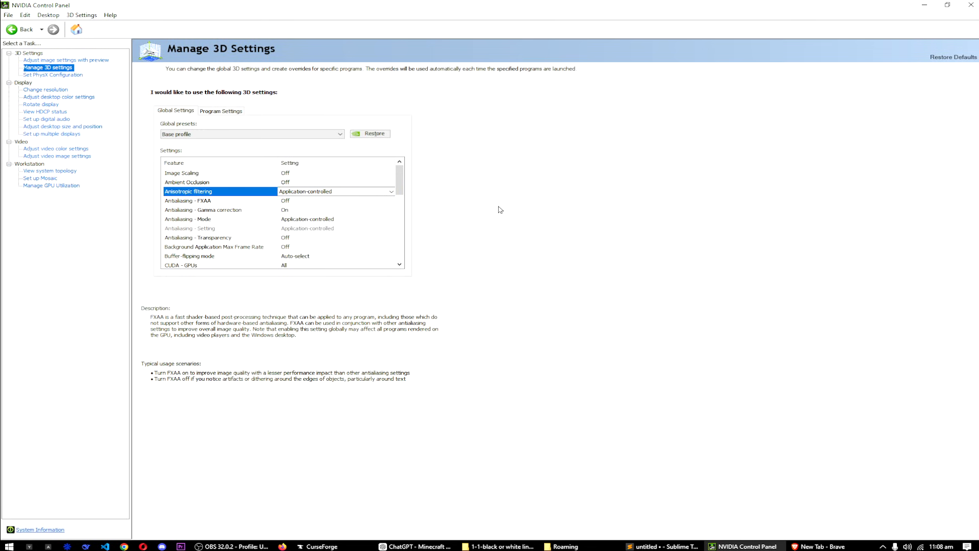
{"action": "mouse_move", "coordinate": [137, 13]}
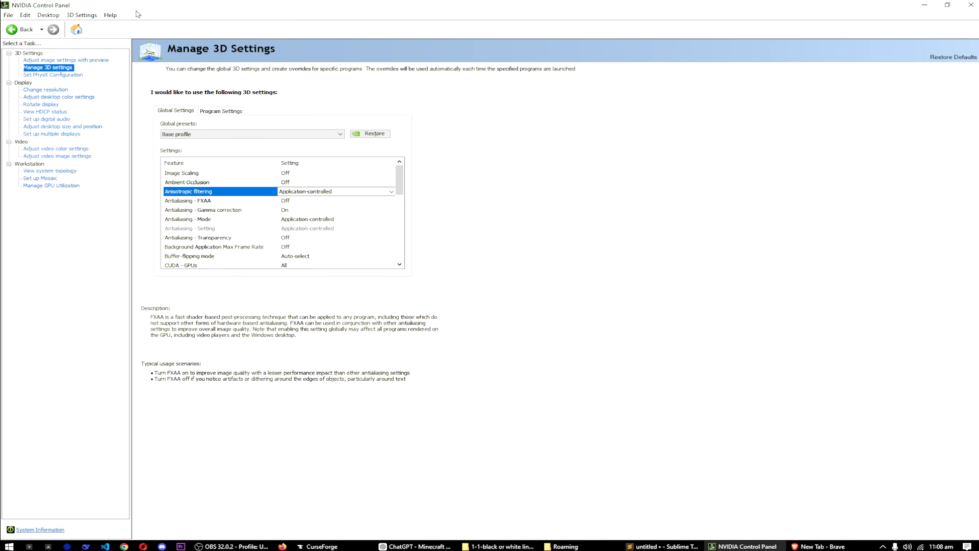